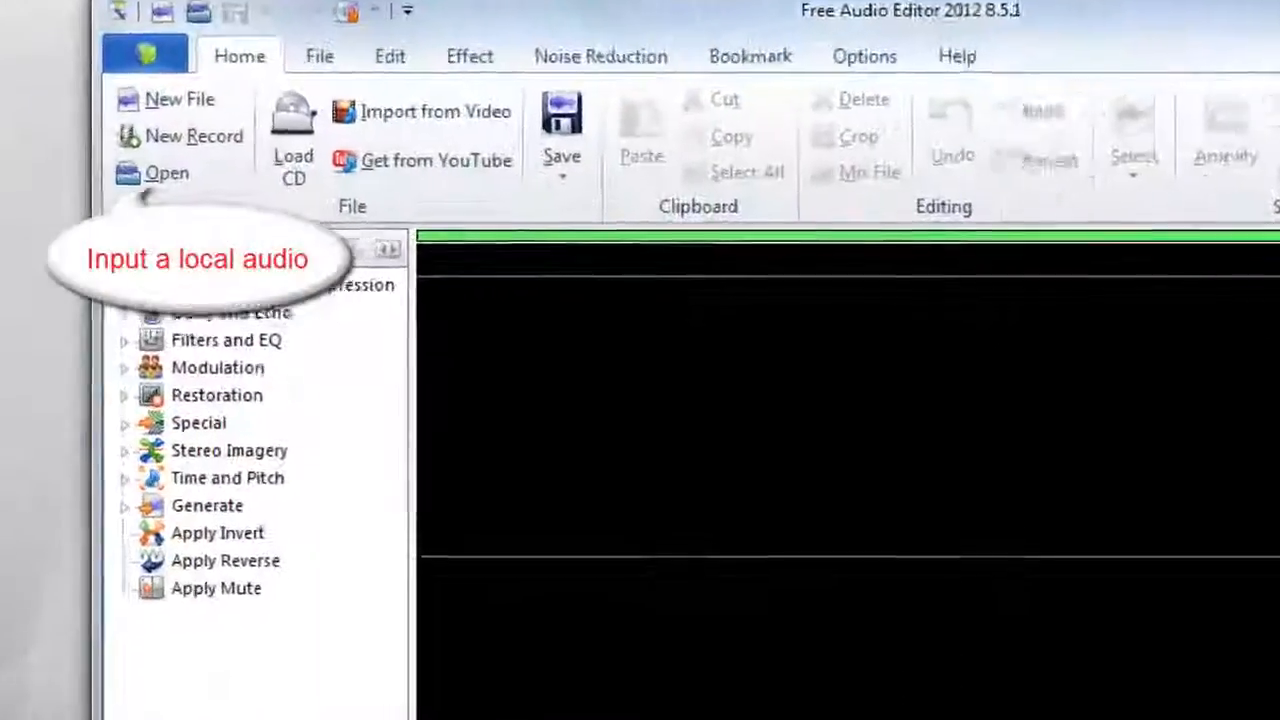
# - Load a local audio file into the editor via Open on the Home tab
pyautogui.click(168, 172)
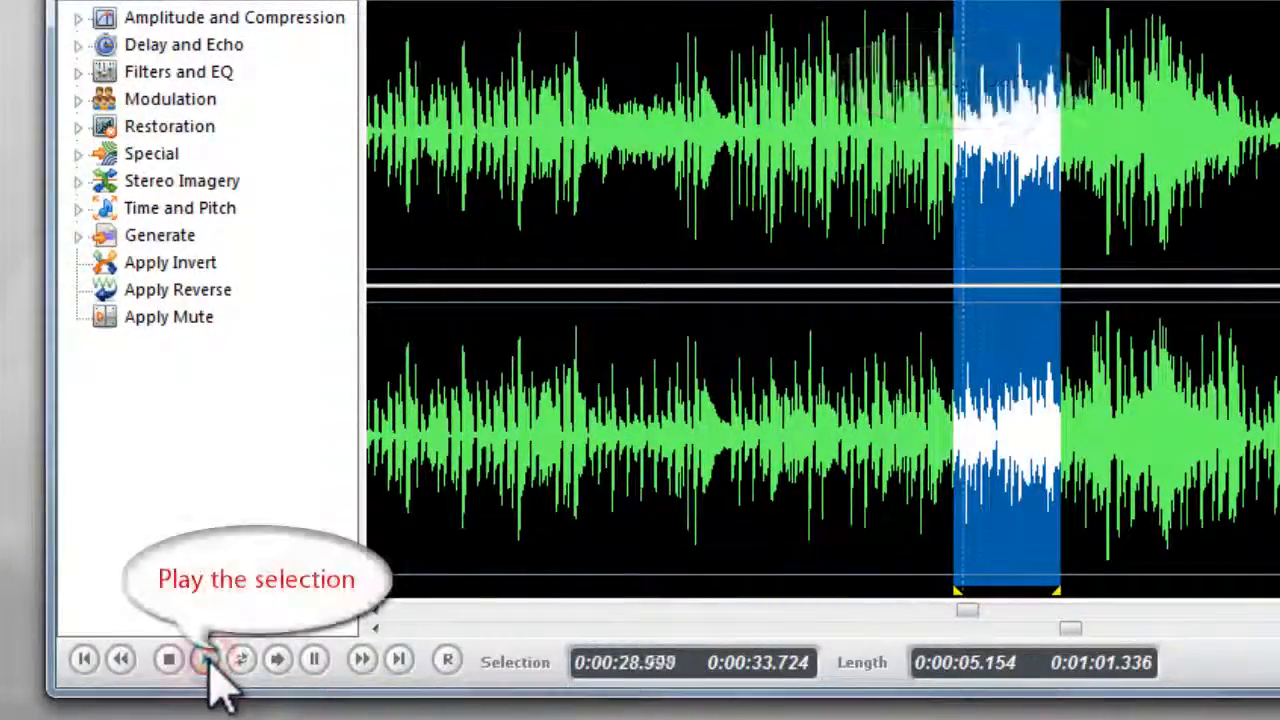
pyautogui.click(204, 660)
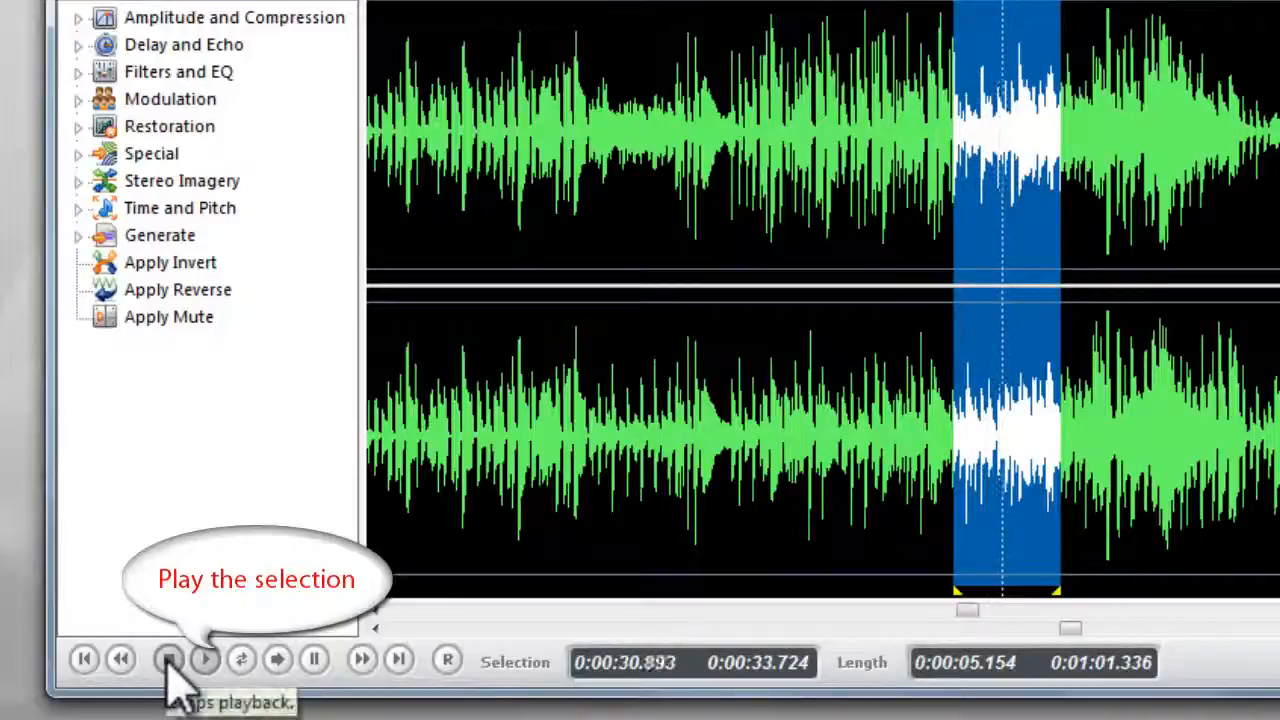
pyautogui.click(168, 660)
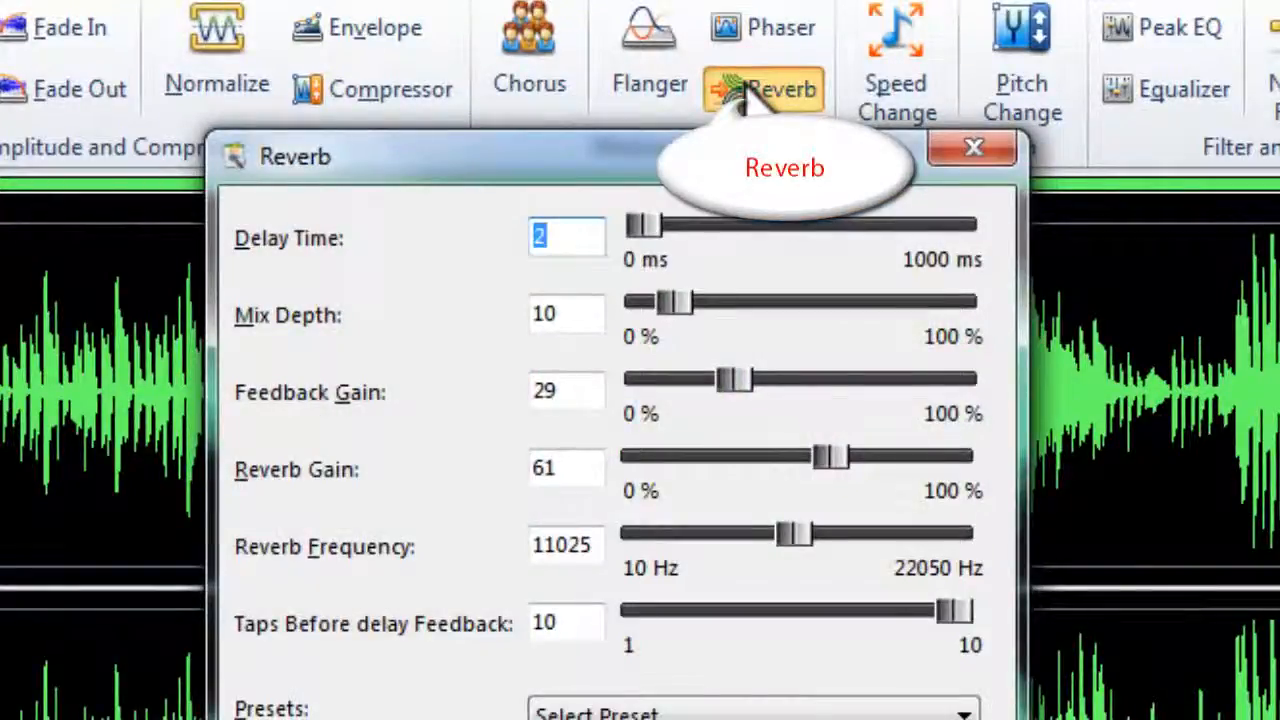
# - Set the Reverb delay time to 546 ms and mix depth to 47%
pyautogui.moveTo(650, 220); pyautogui.dragTo(764, 224)
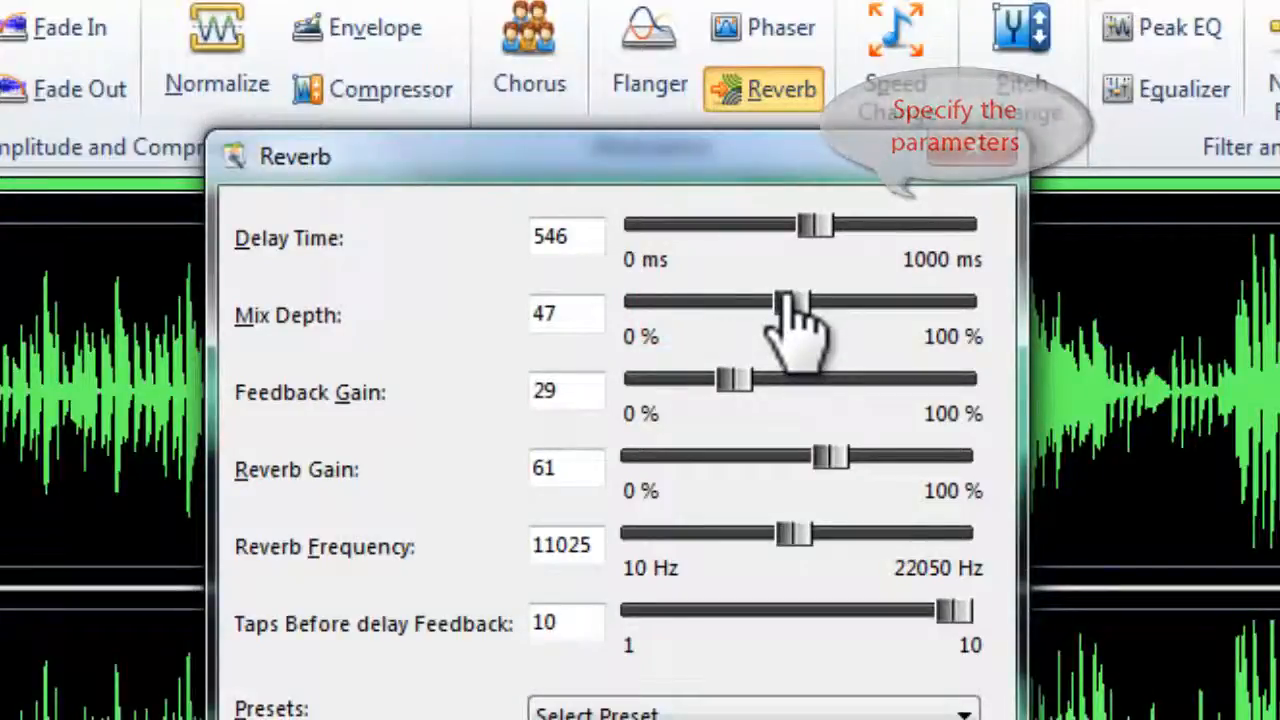
pyautogui.click(750, 712)
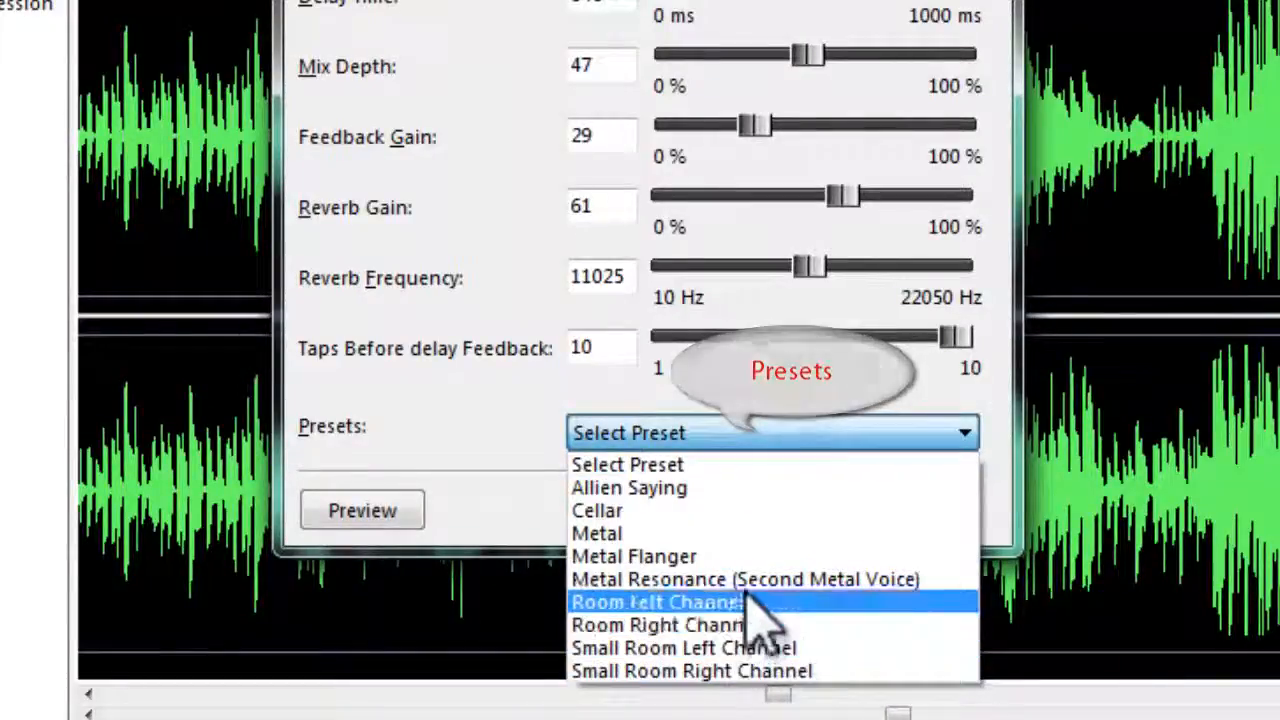
# - Choose the Metal Resonance (Second Metal Voice) preset and preview the reverb on the selection
pyautogui.click(744, 580)
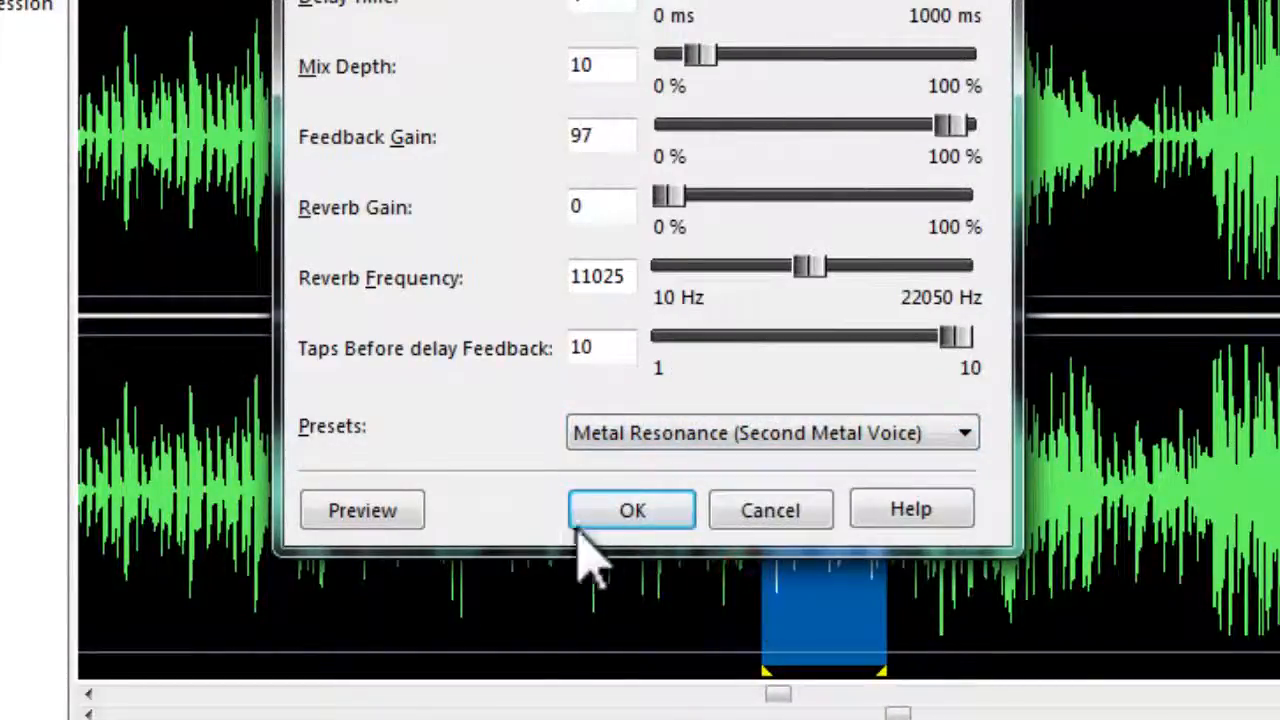
pyautogui.click(360, 510)
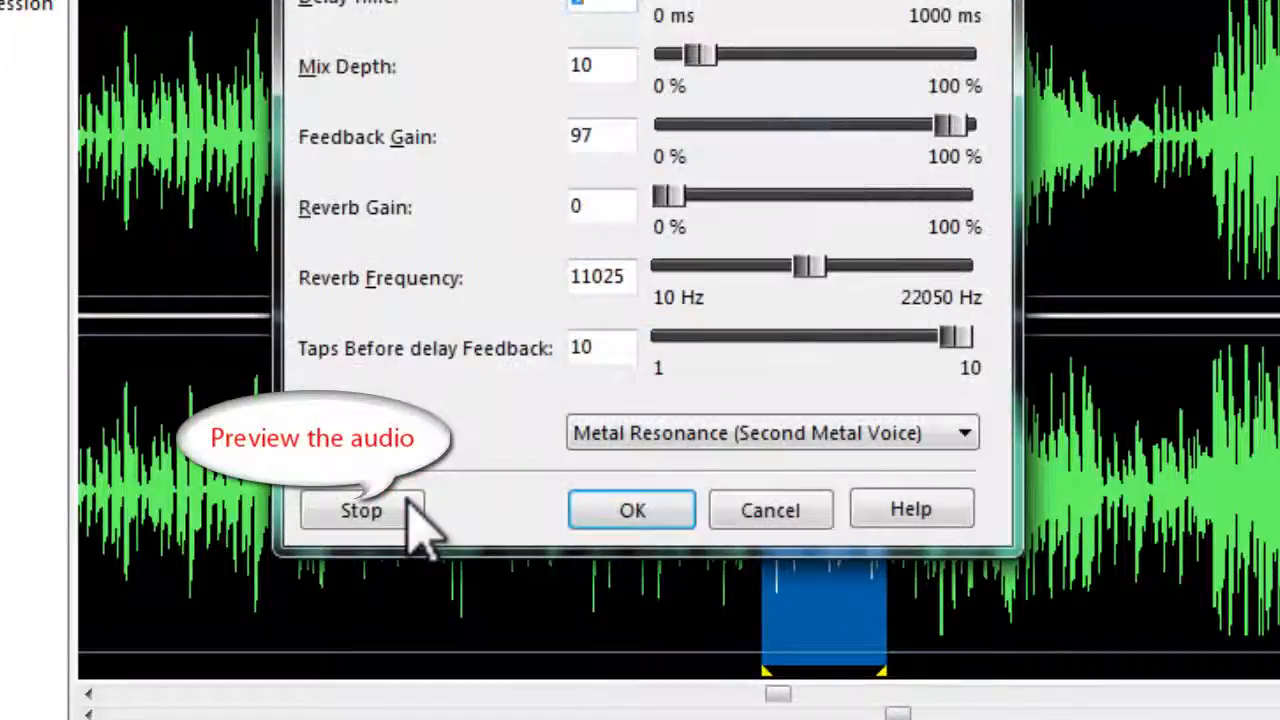